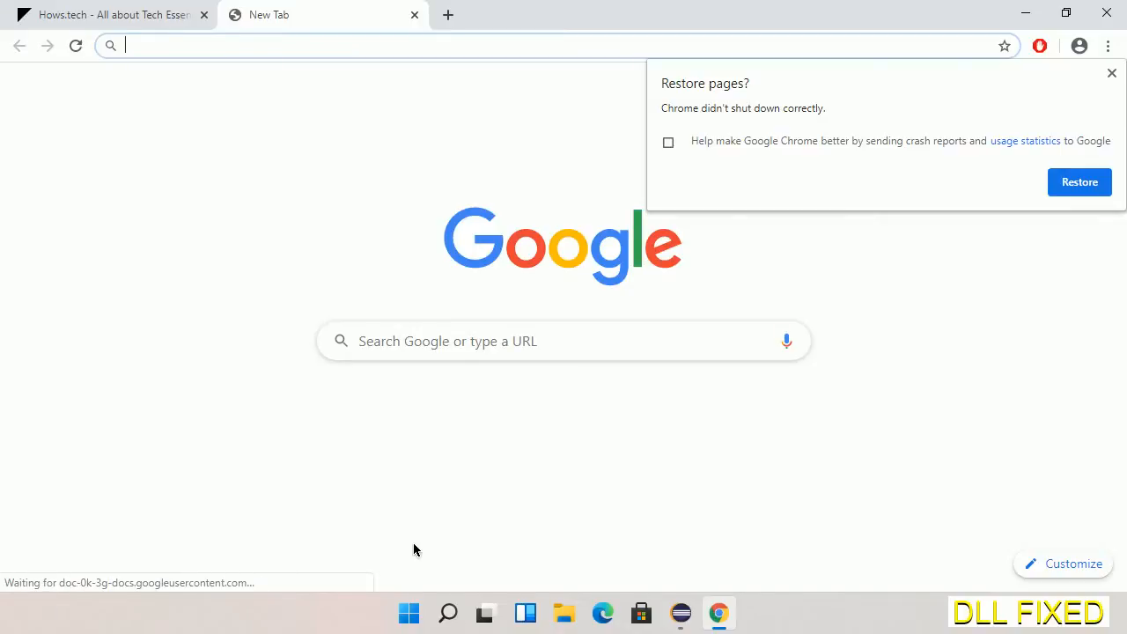
Step: Download WinOpcIrmProtector.dll into the Downloads folder and show it in File Explorer
click(423, 531)
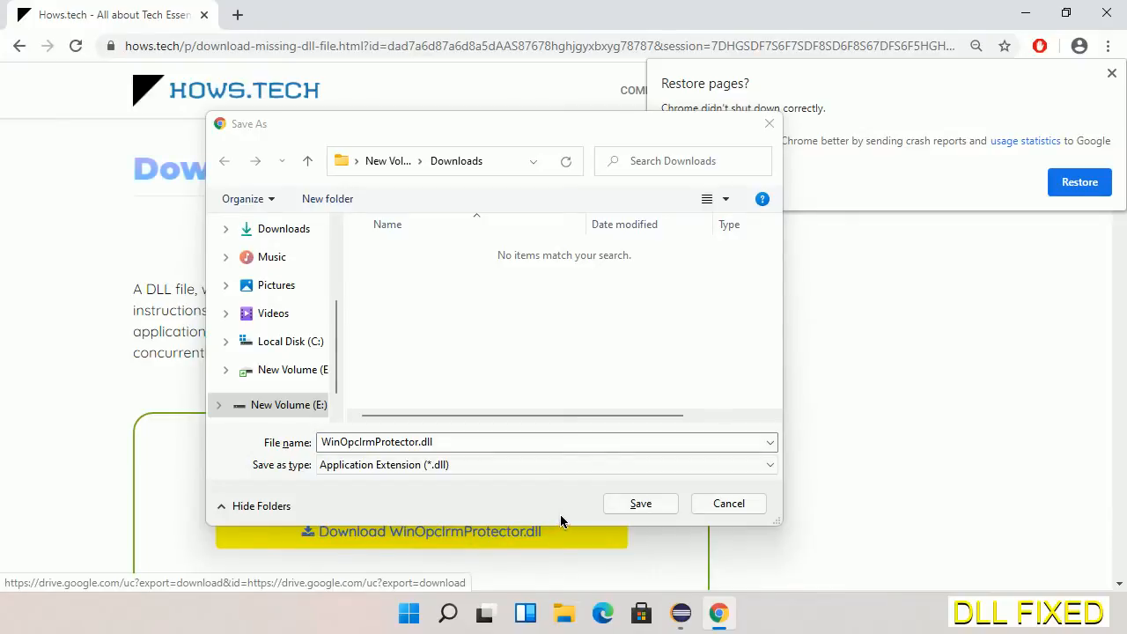
click(641, 503)
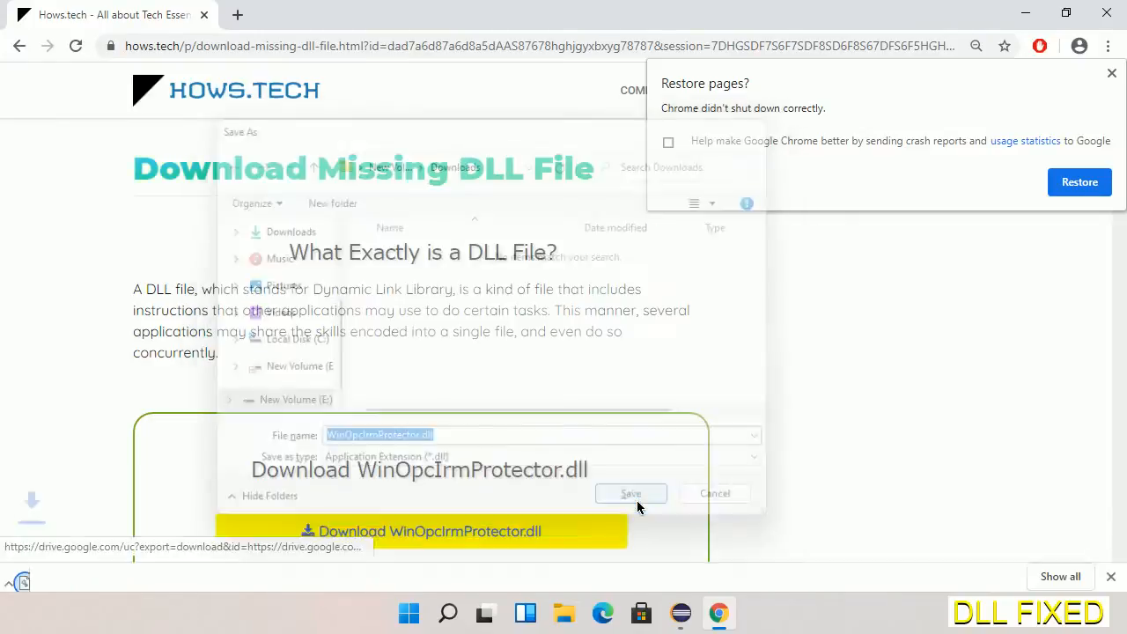
click(630, 493)
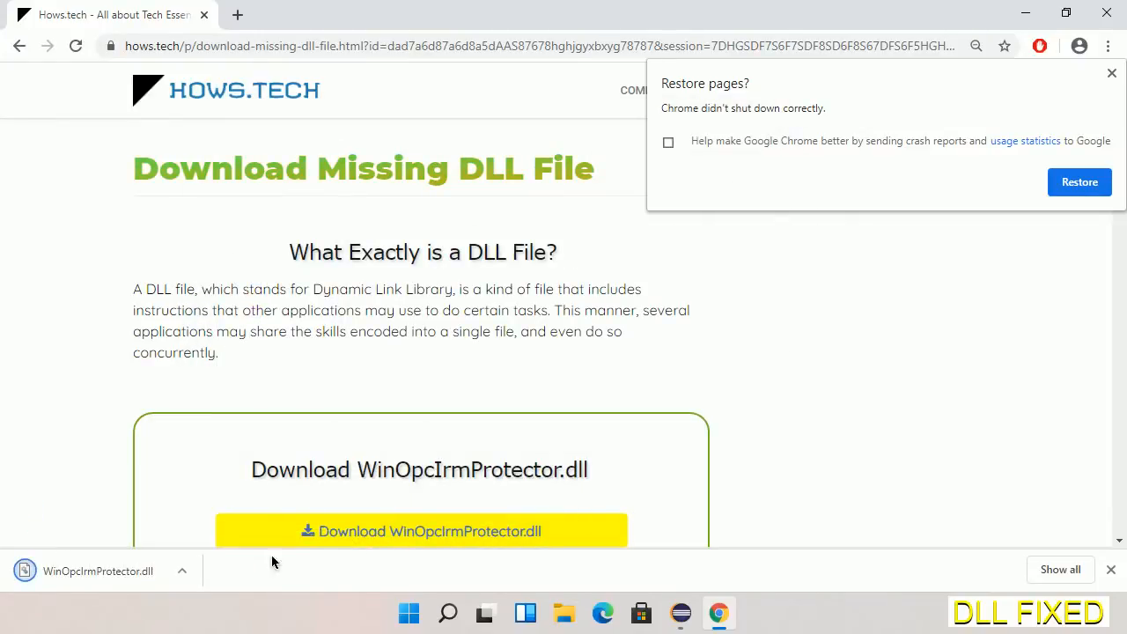
click(183, 571)
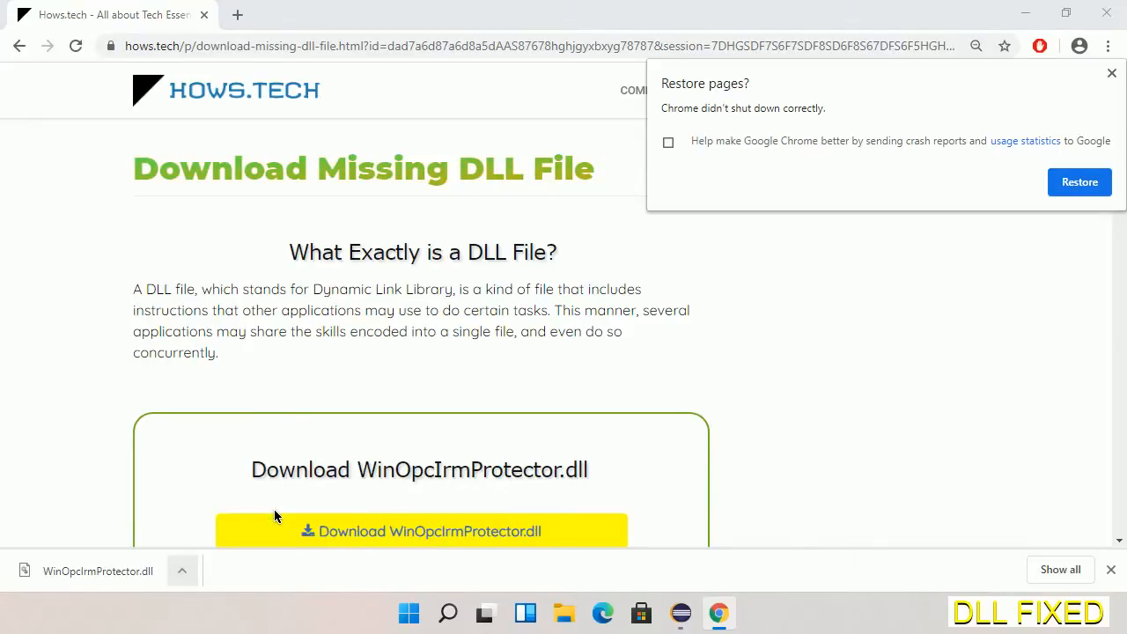
Step: Copy WinOpcIrmProtector.dll from the Downloads folder on New Volume (E:)
click(486, 612)
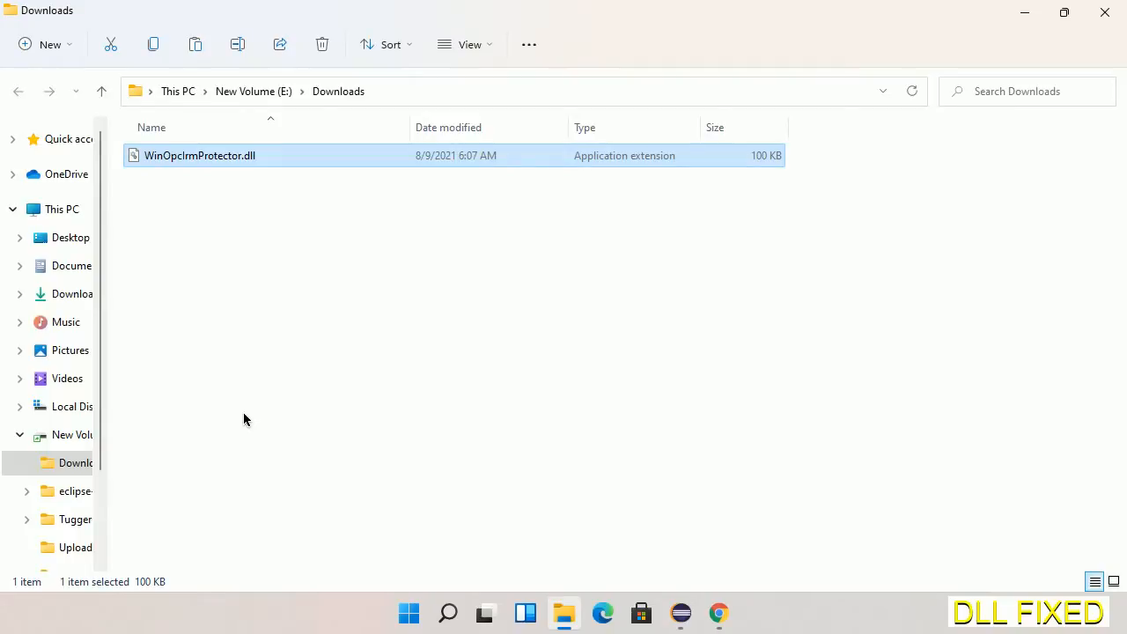
mouse_move(162, 160)
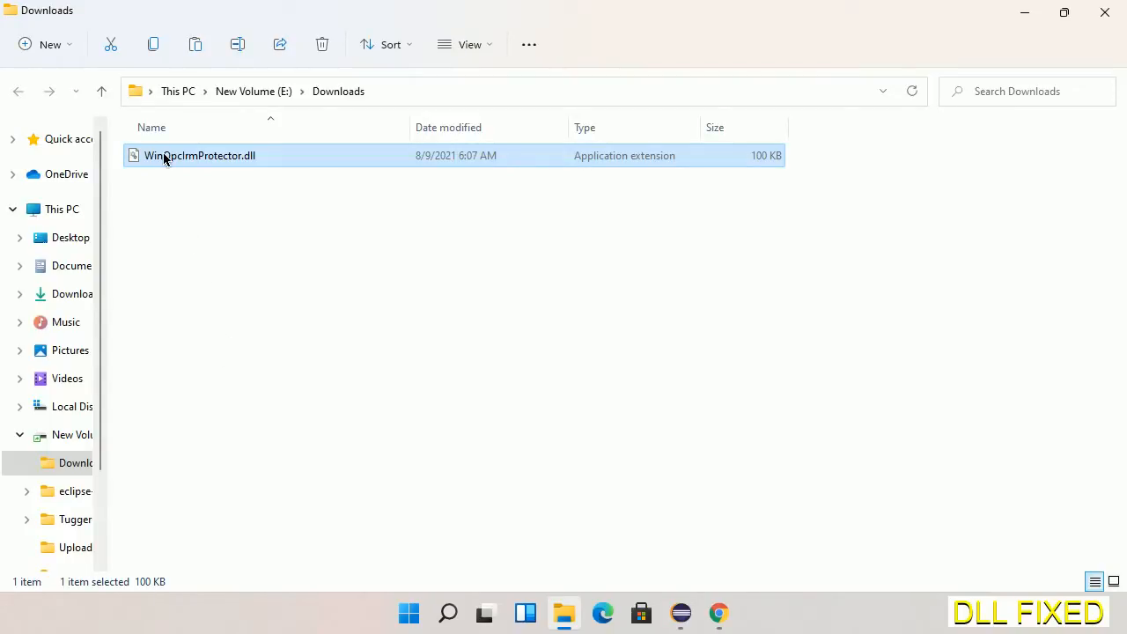
right_click(201, 155)
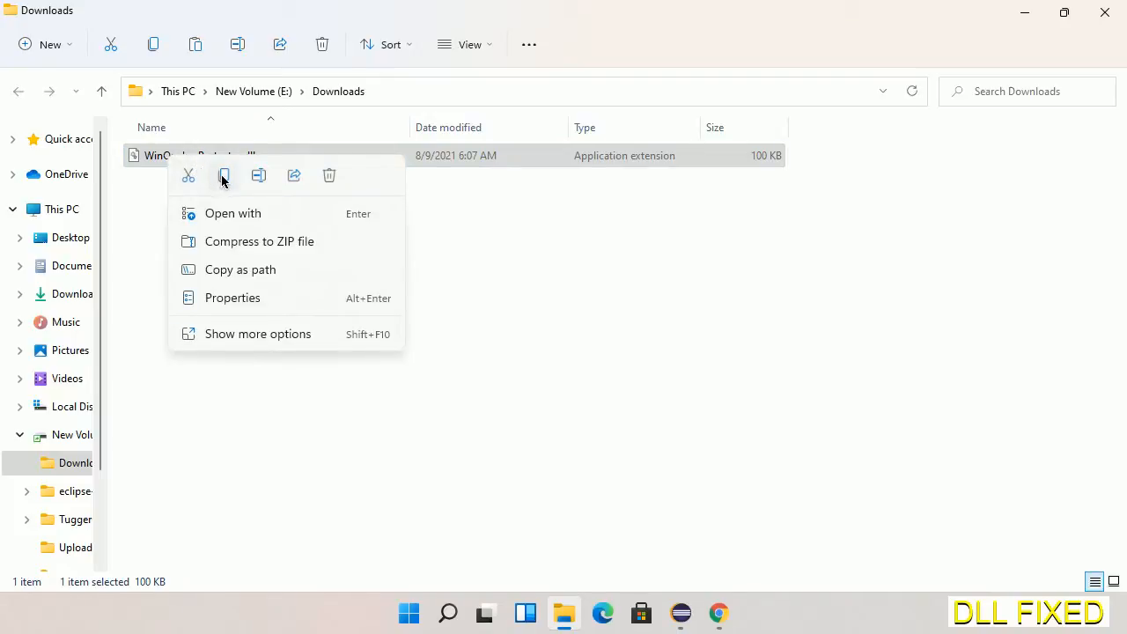
click(224, 176)
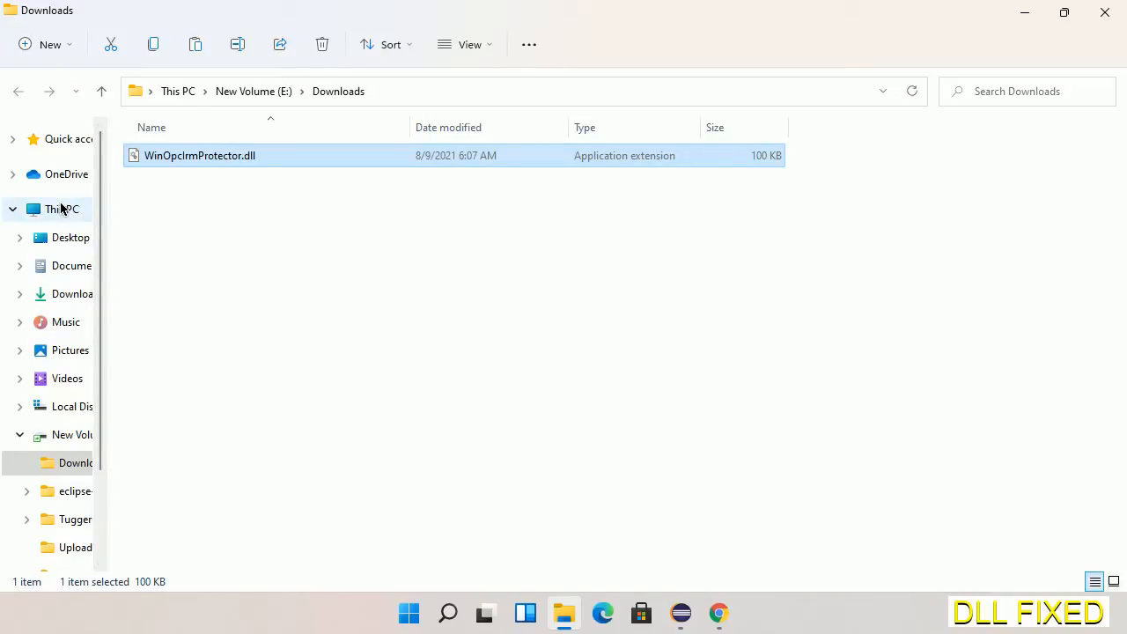
Step: Paste the copied DLL into C:\Windows\System32 via This PC
click(62, 208)
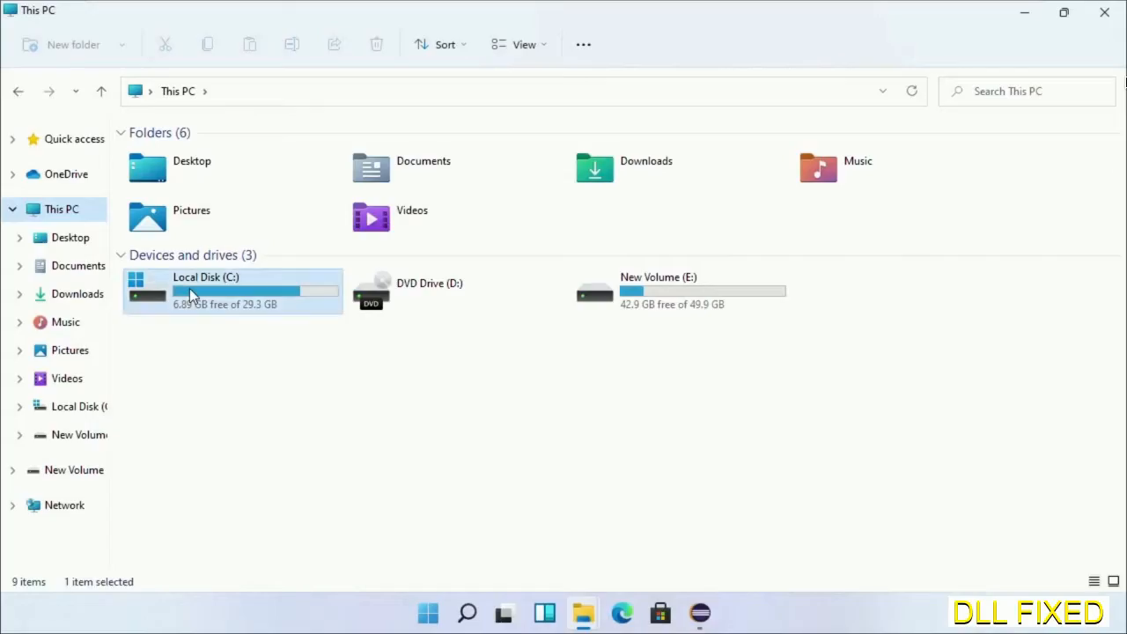
double_click(206, 291)
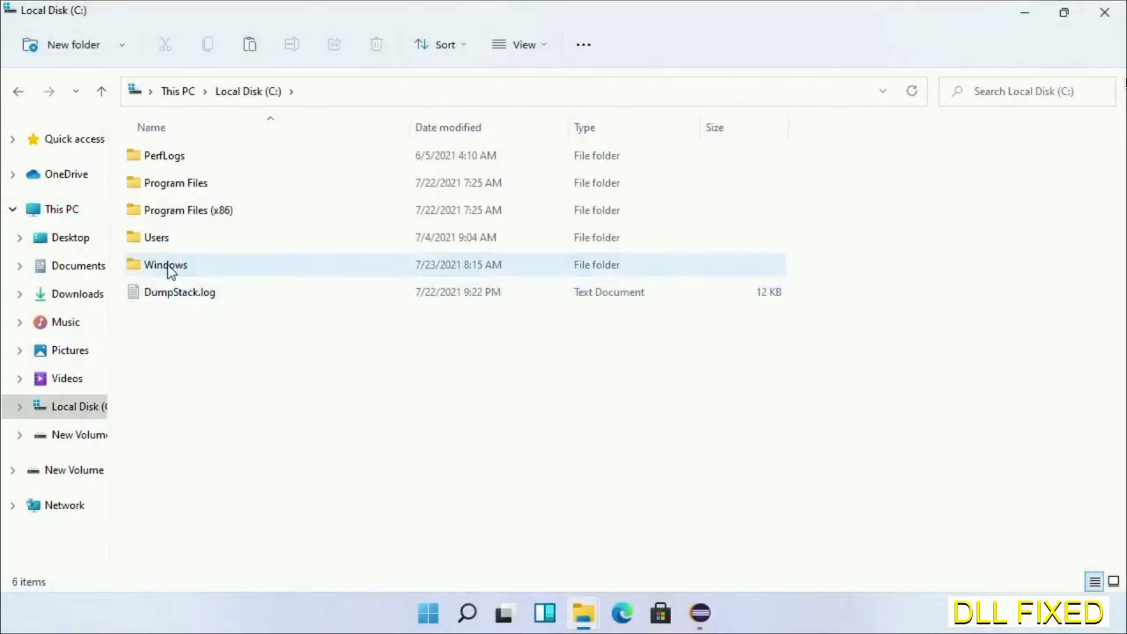
double_click(166, 264)
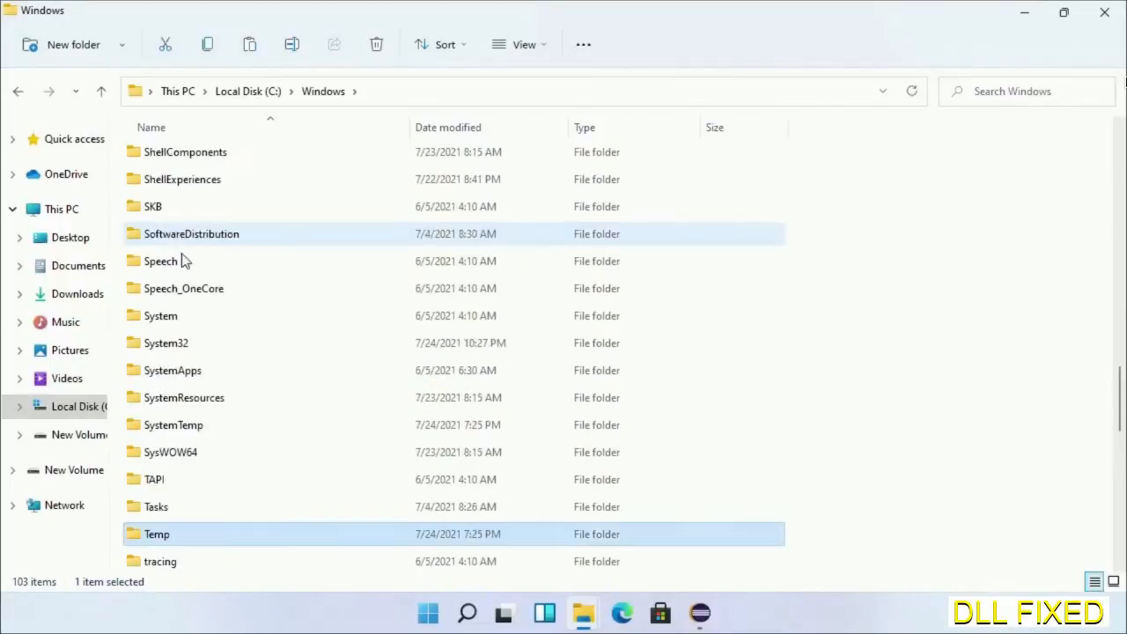
double_click(166, 342)
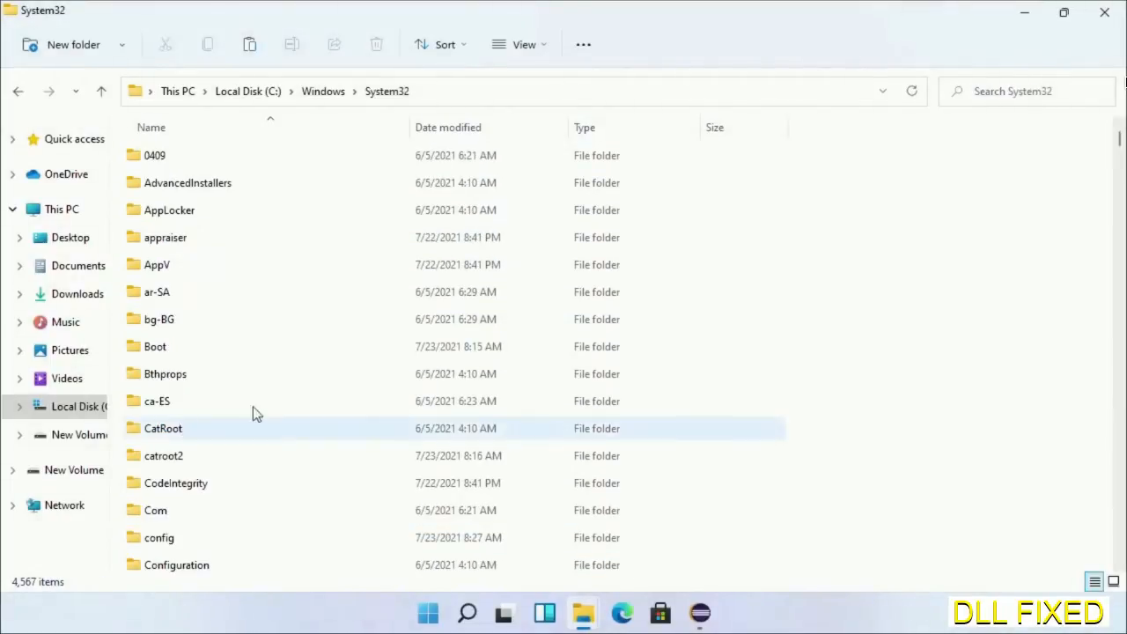
right_click(819, 184)
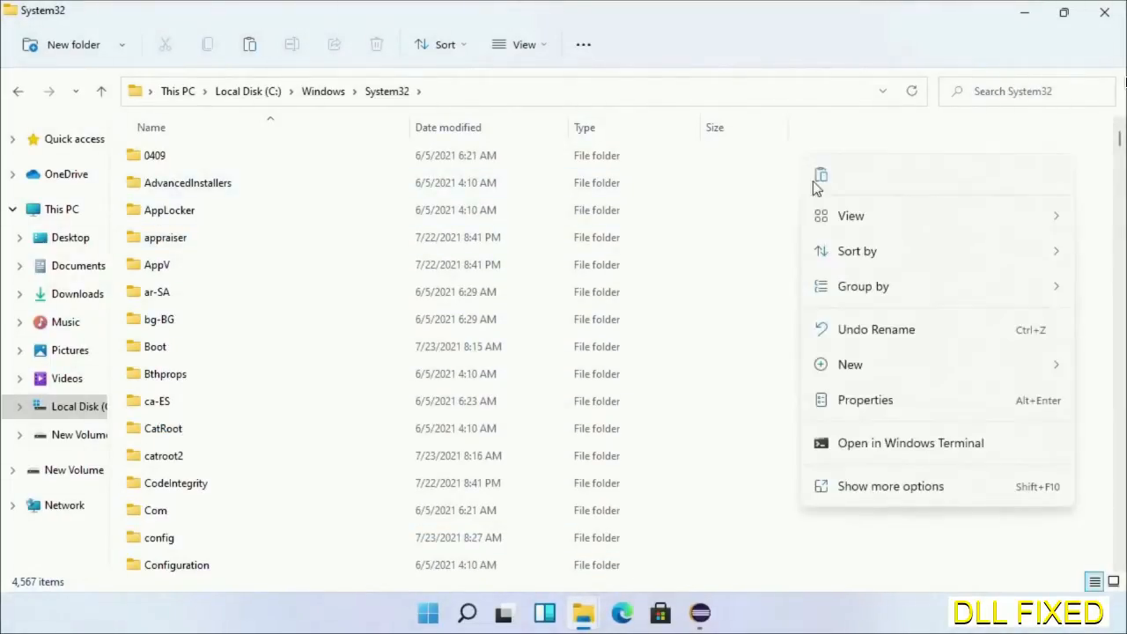
click(820, 174)
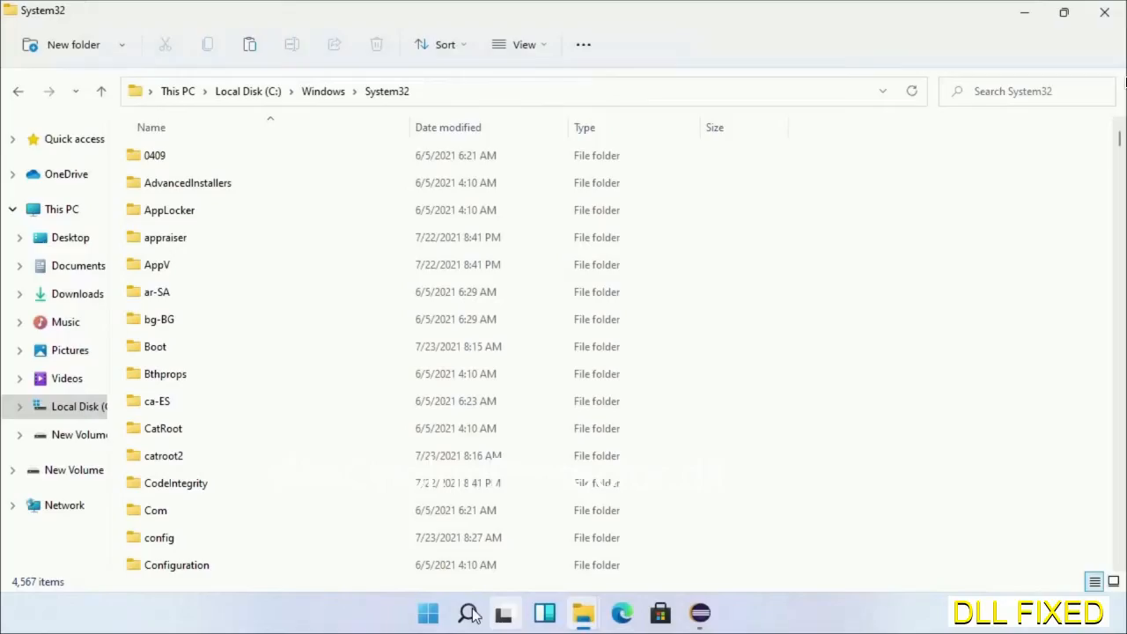
Step: Launch Task Manager as administrator and start creating a new task to run
click(467, 613)
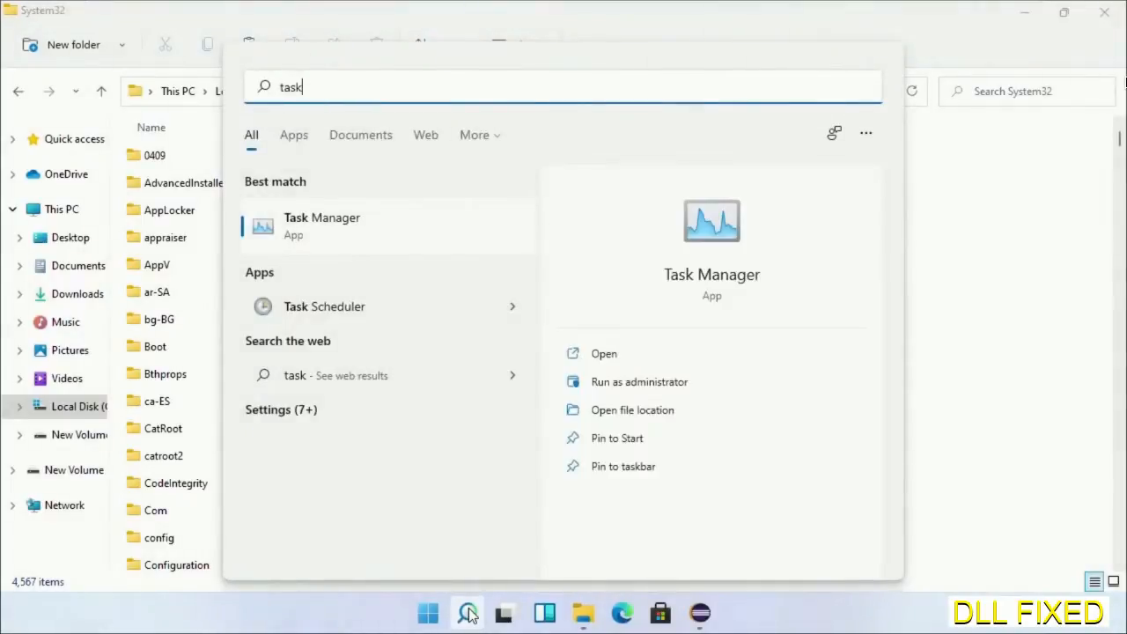
right_click(321, 225)
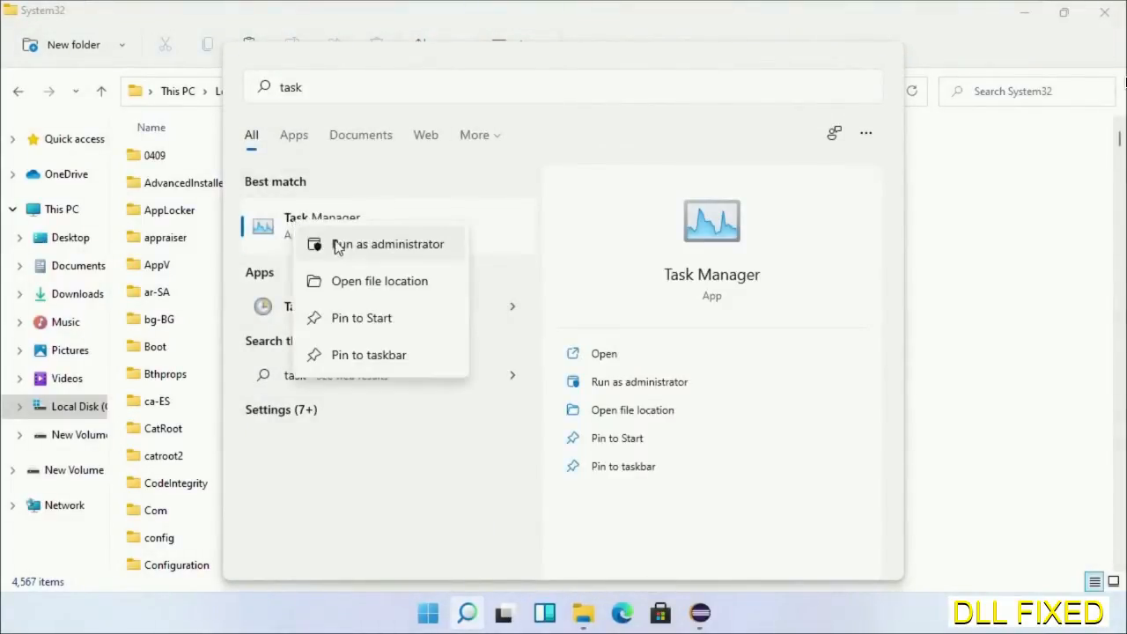
click(387, 243)
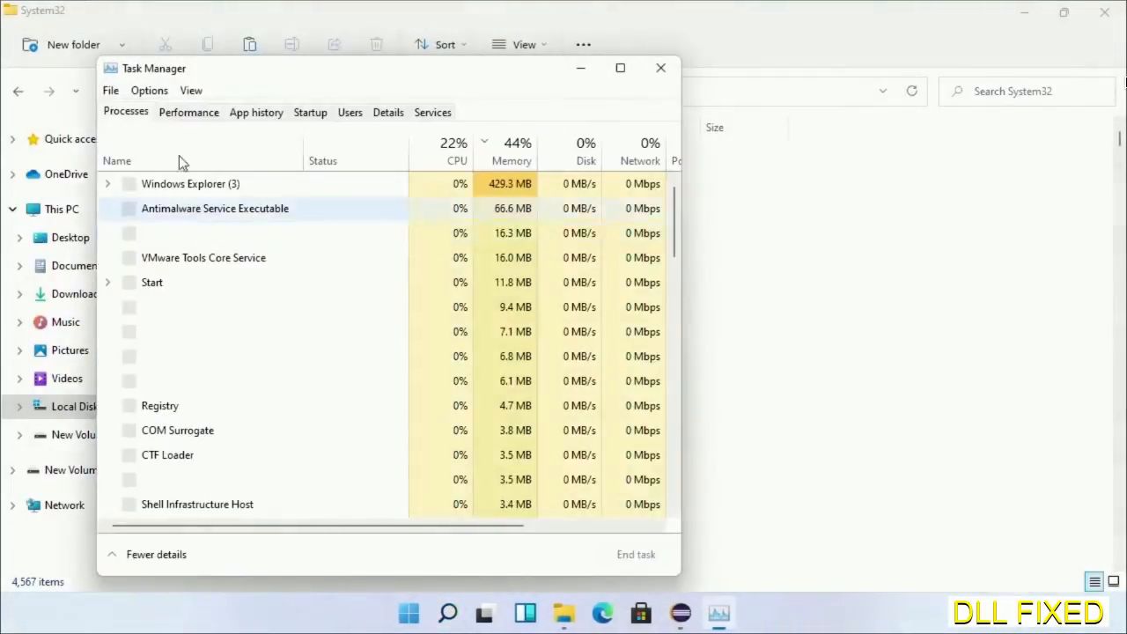
click(109, 90)
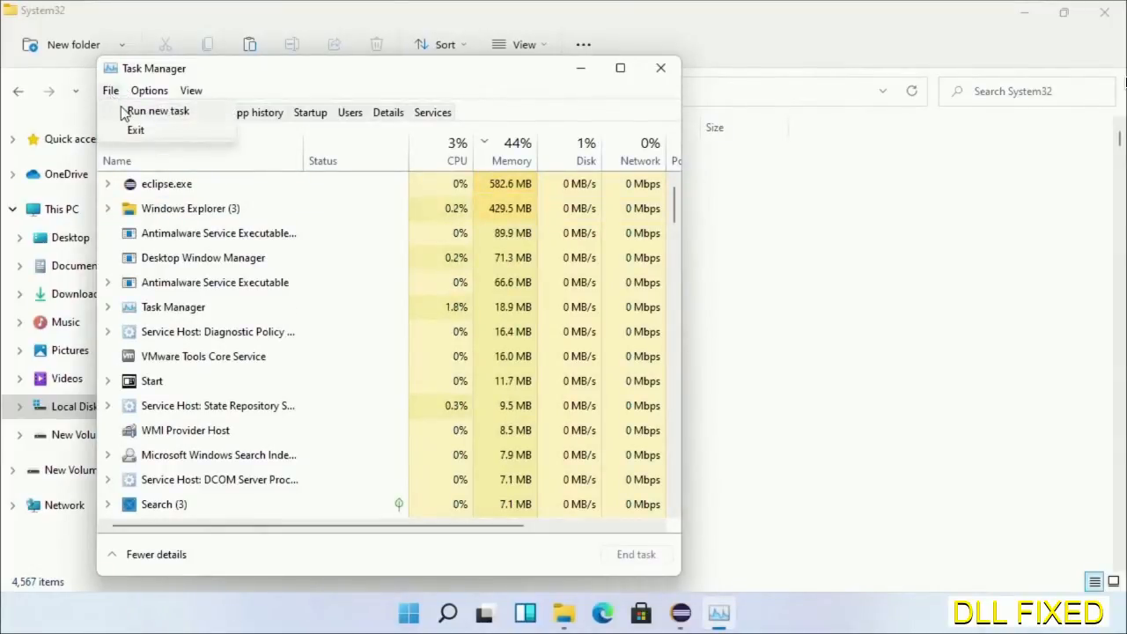
click(159, 109)
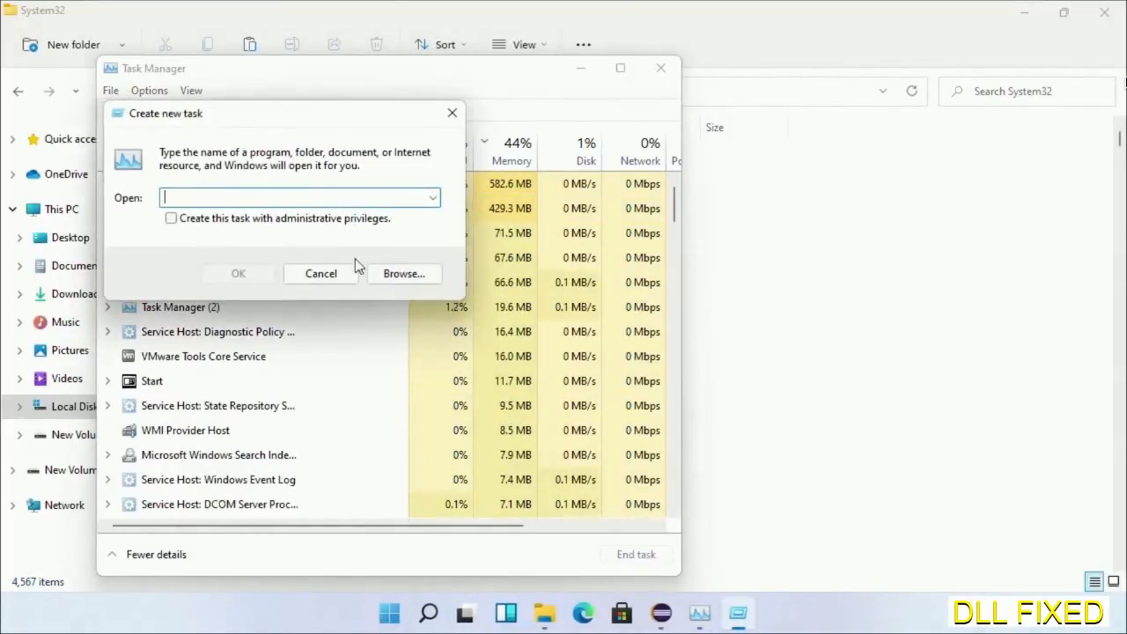
Step: Browse to C:\Windows\System32 and choose cmd.exe as the program for the new task
click(405, 273)
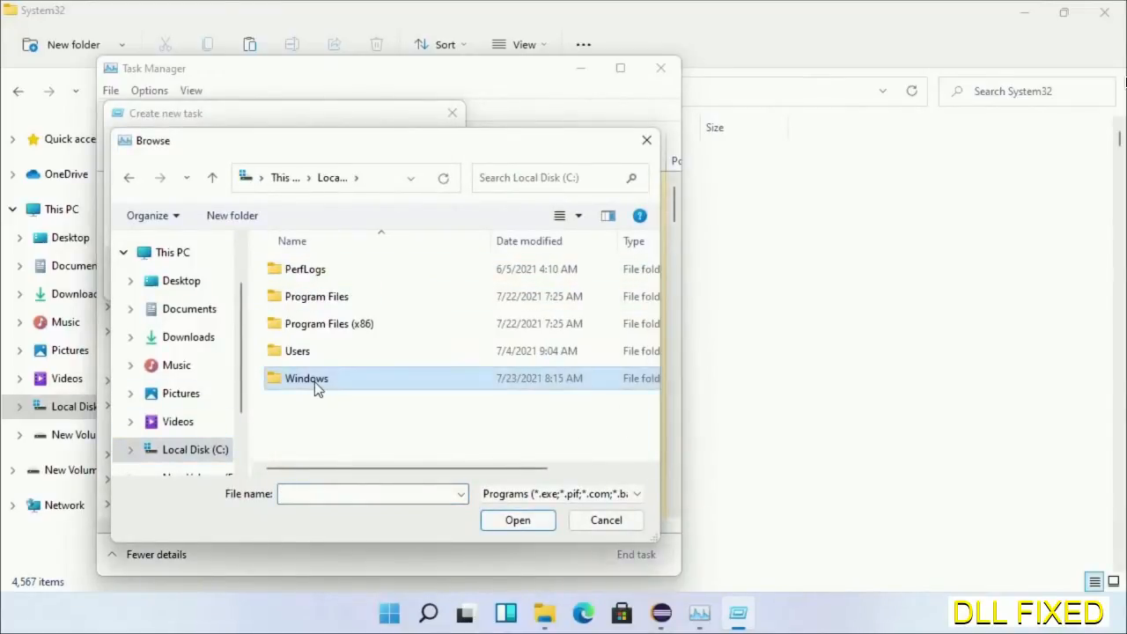
double_click(307, 377)
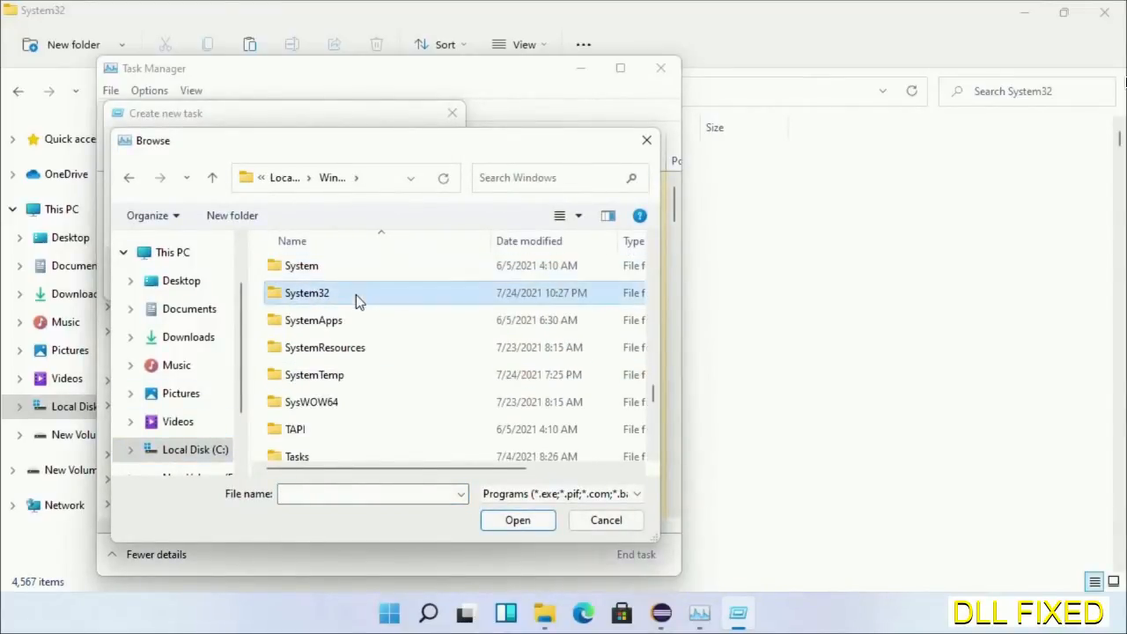
double_click(306, 292)
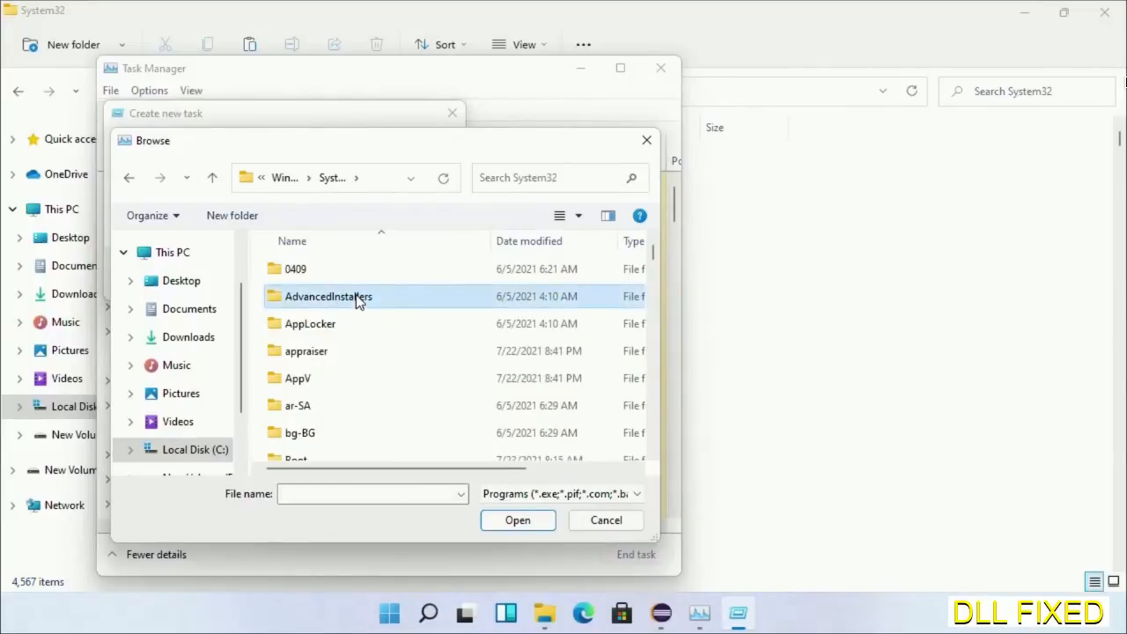
scroll(down, 3)
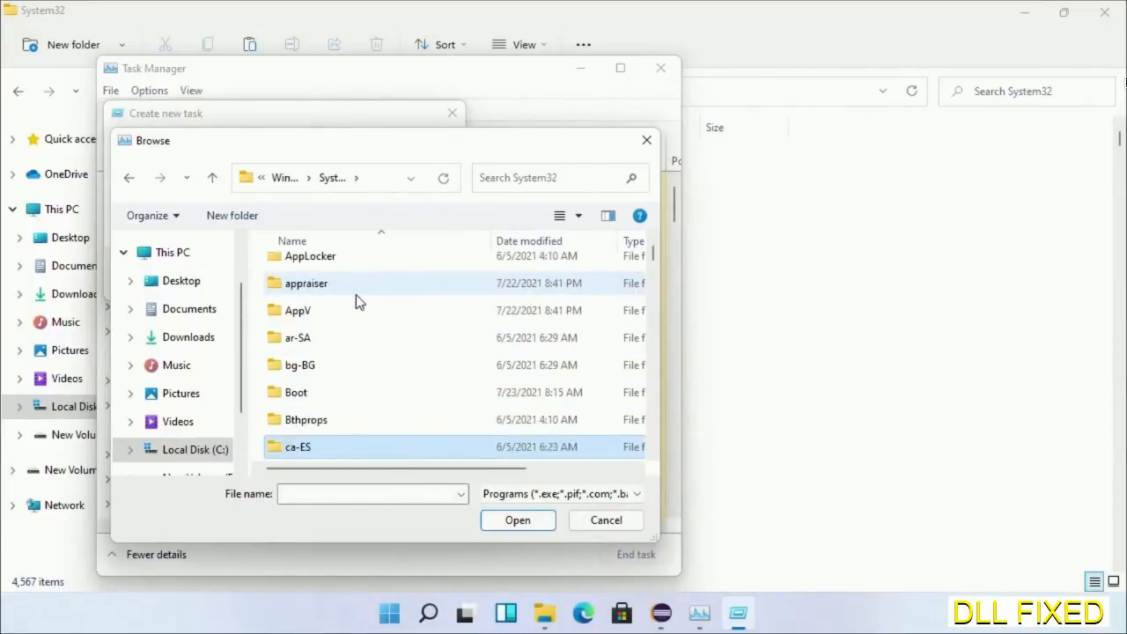
scroll(down, 3)
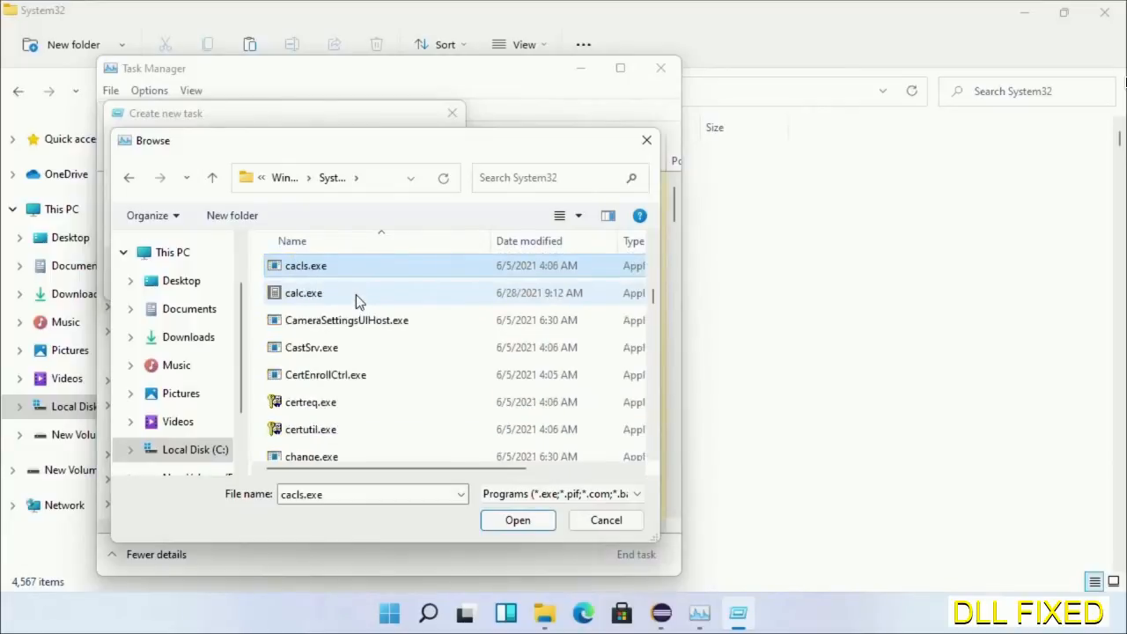
mouse_move(356, 338)
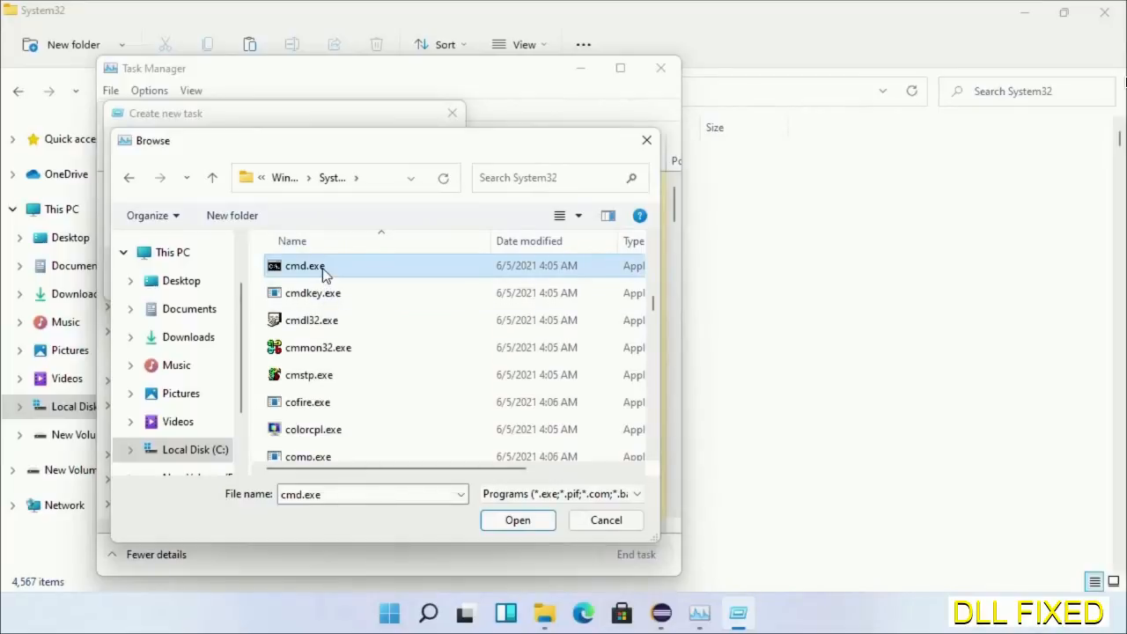
click(518, 519)
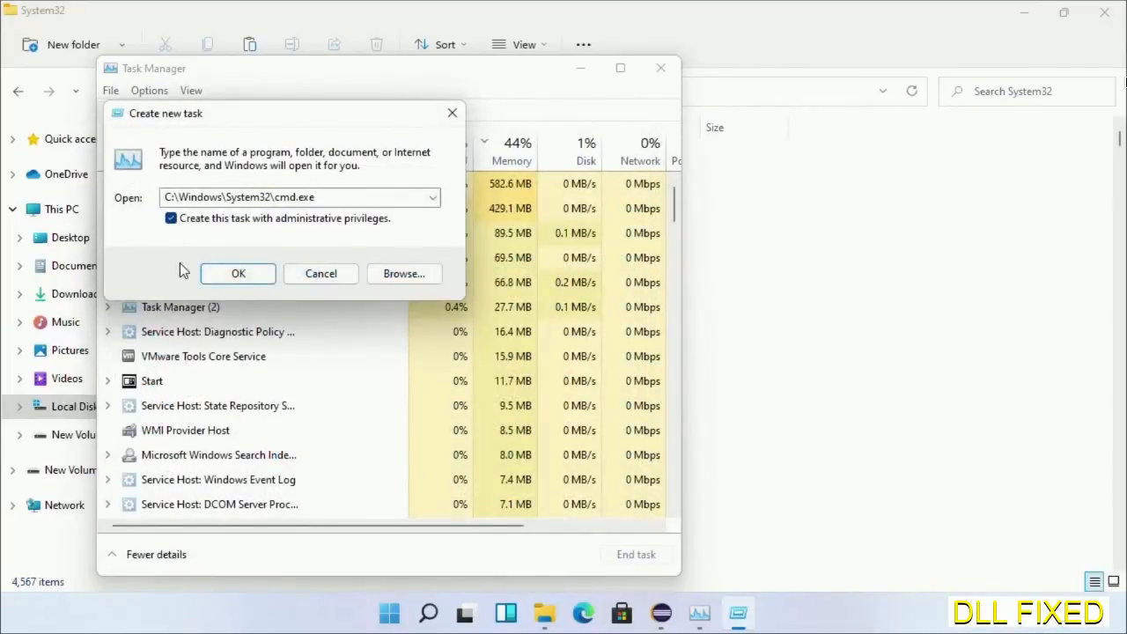
Step: In the elevated Command Prompt, run 'chkdsk c: /f /r' and answer Y to schedule it at restart
click(238, 273)
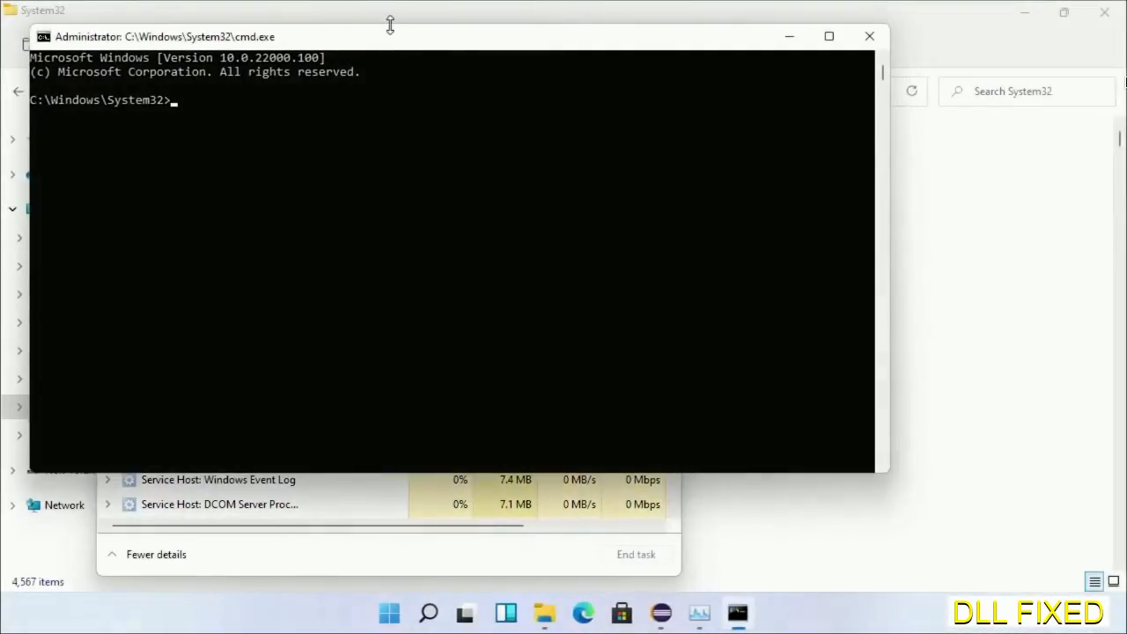
click(827, 35)
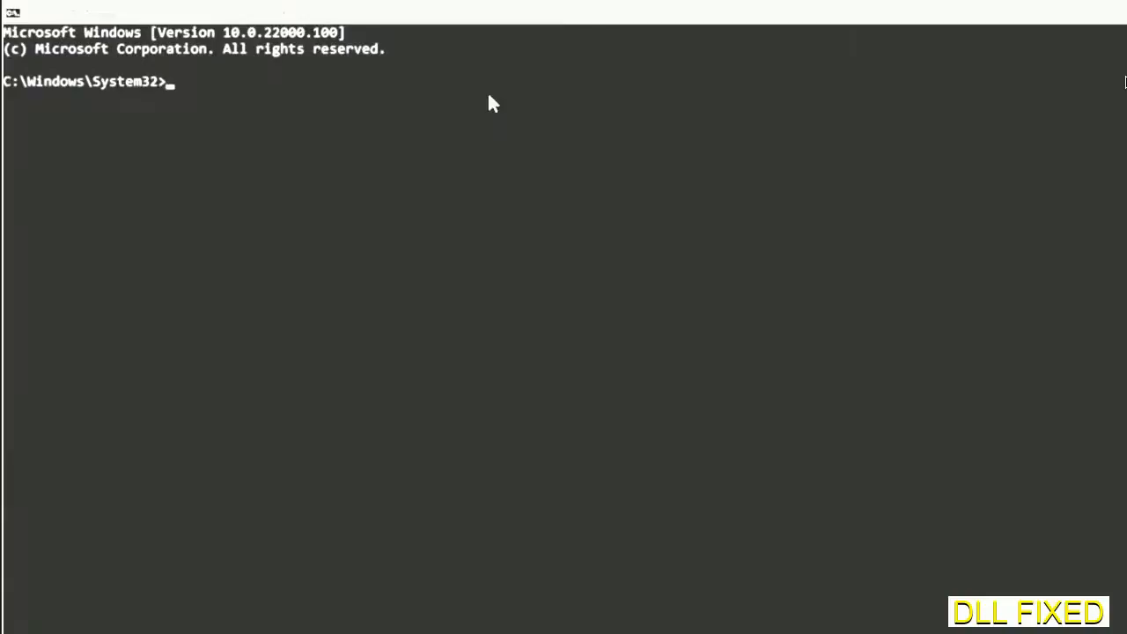
text(chkdsk c /f /r)
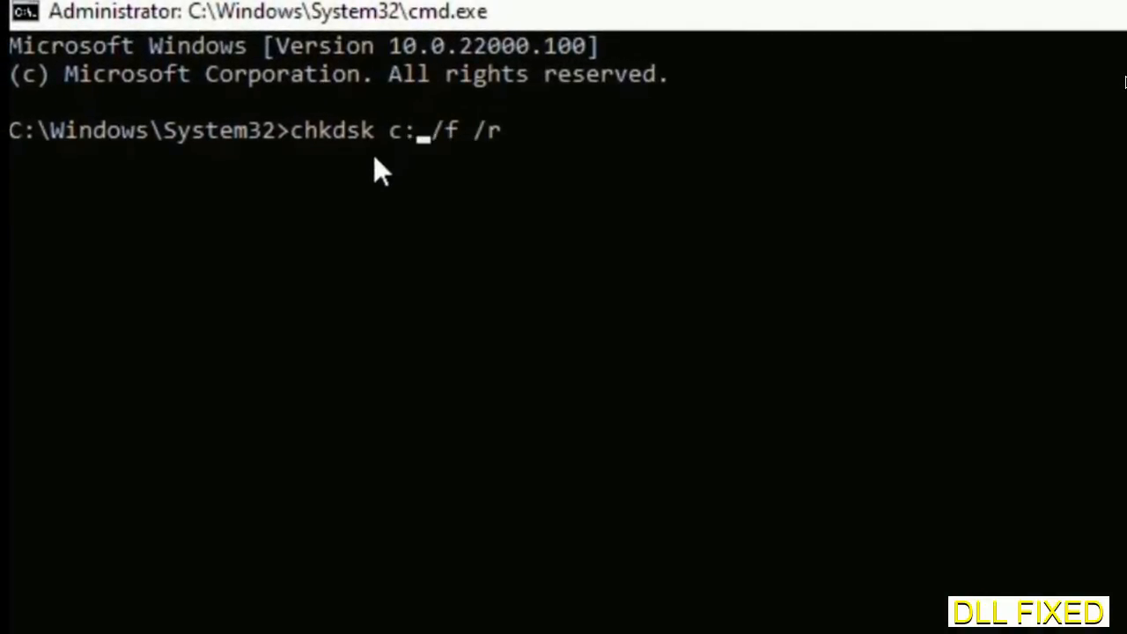
key(enter)
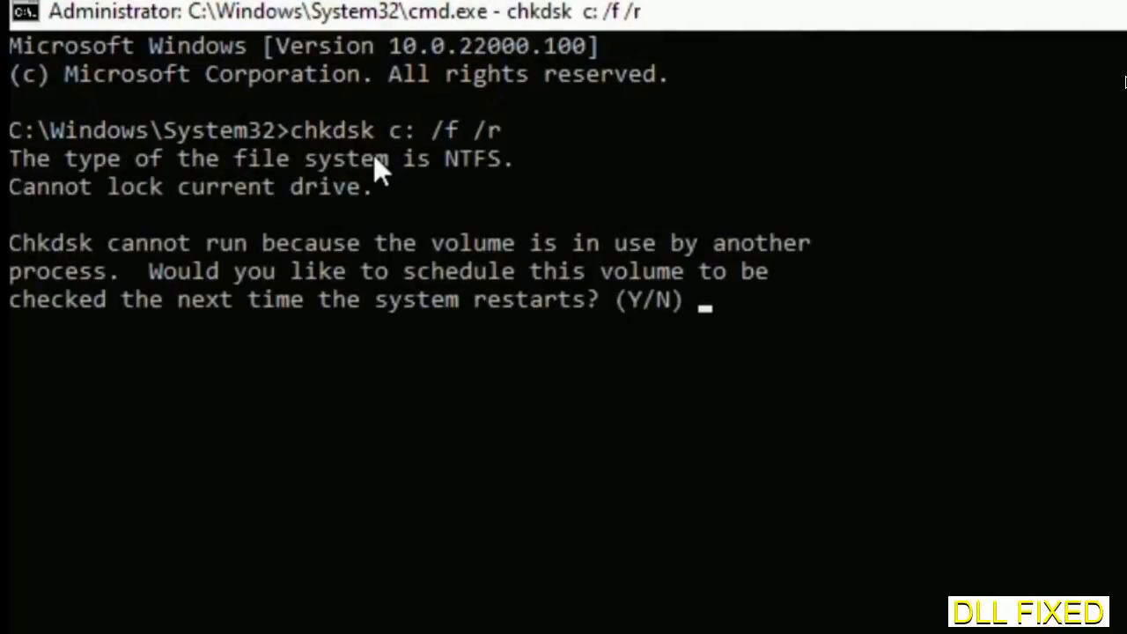
text(Y)
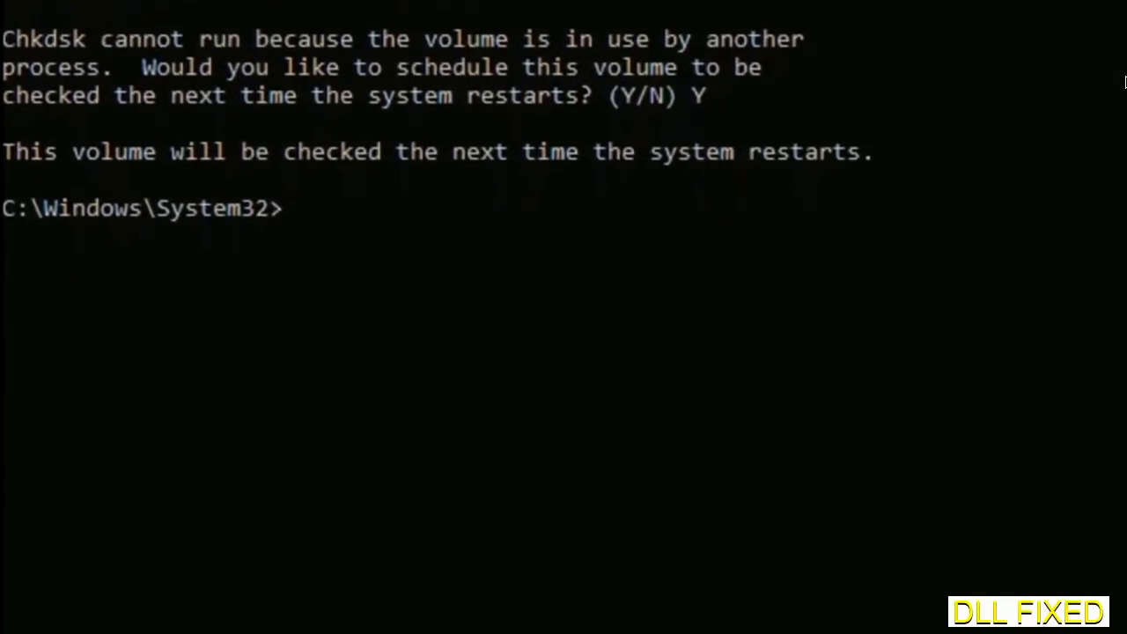
Step: Run 'sfc /scannow' to start the system file scan
text(sfc)
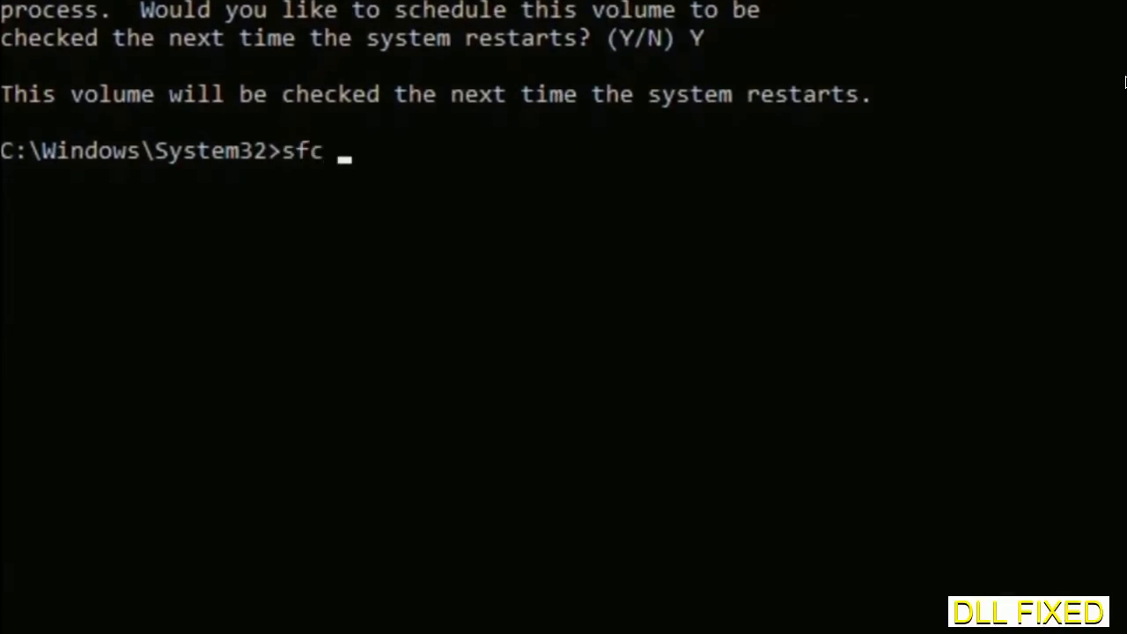
text(/scanno)
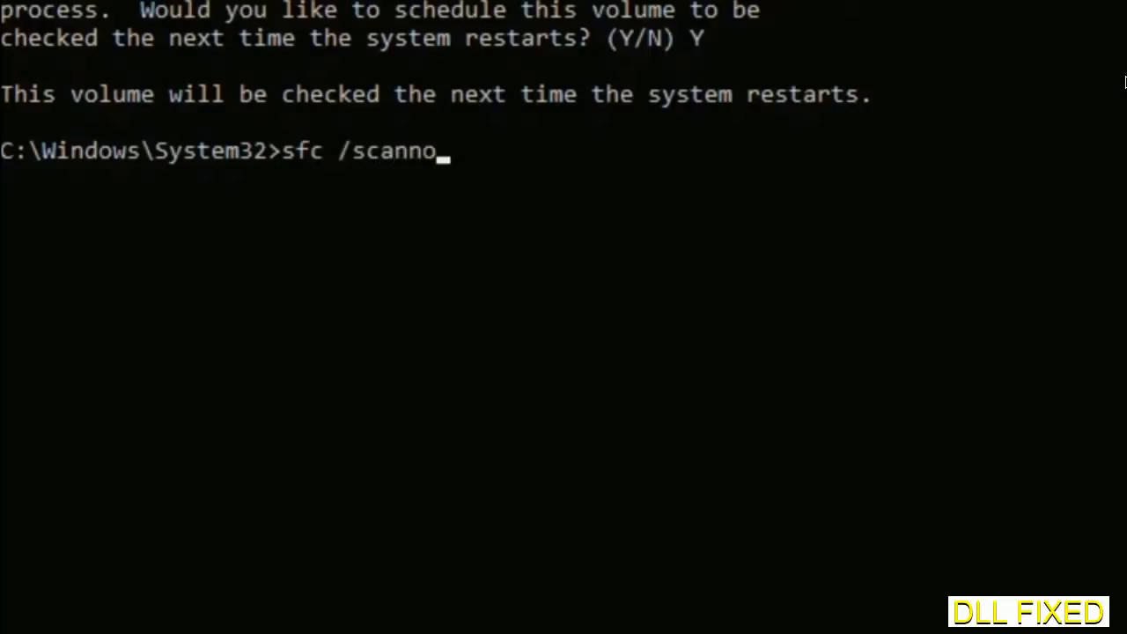
text(w)
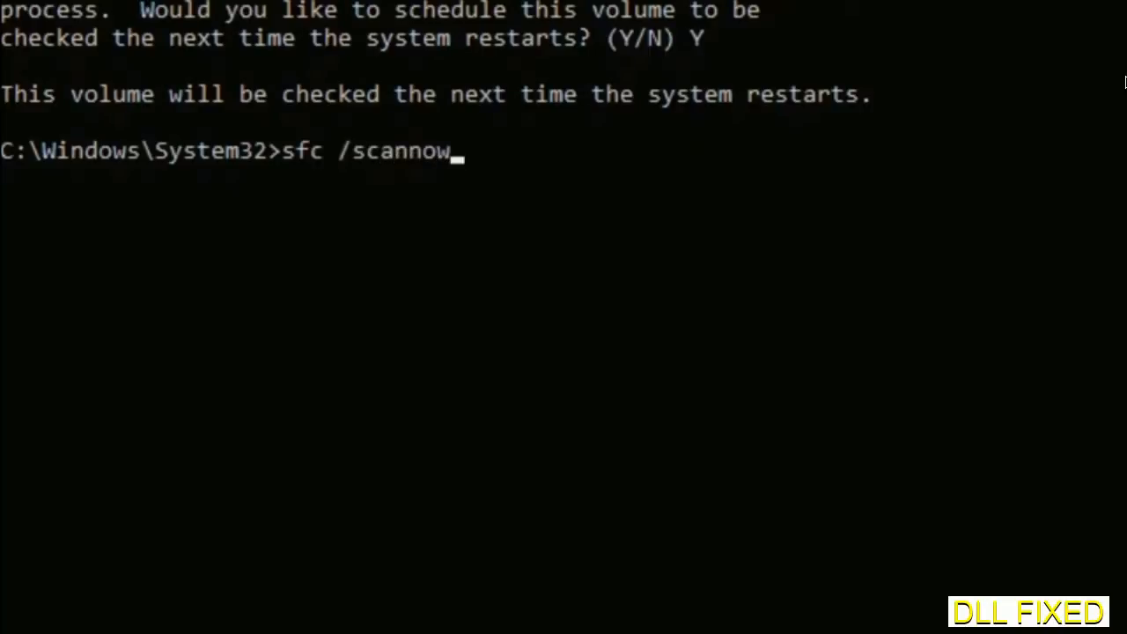
key(enter)
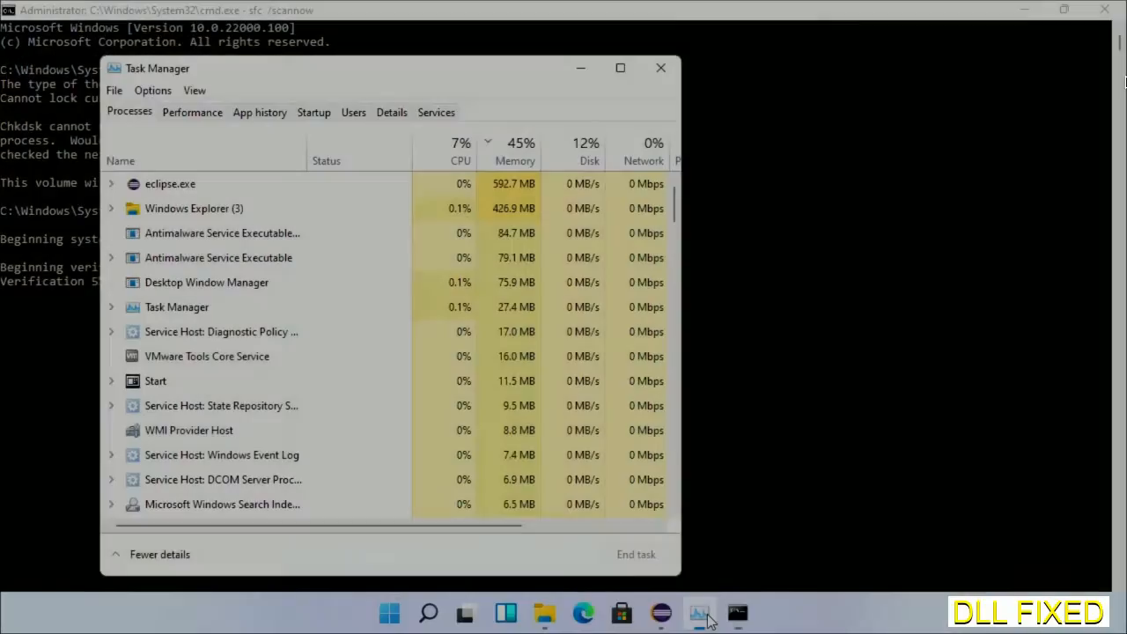
Step: Open a second admin cmd and enter regsvr32 "C:\Windows\System32\myMissingDllFile.dll"
click(113, 90)
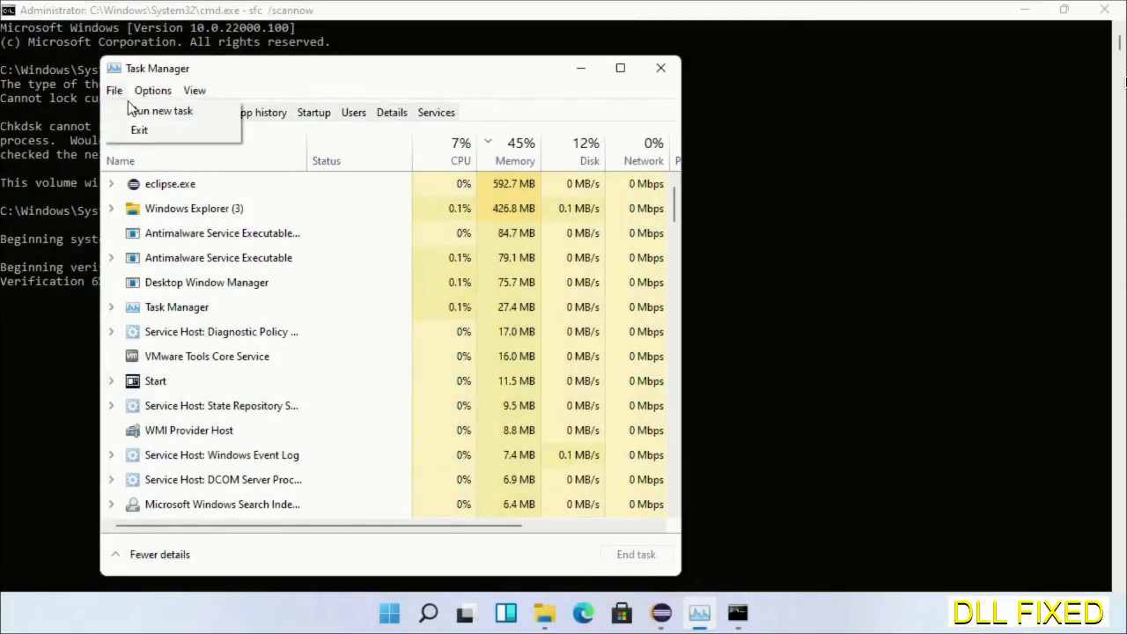
click(162, 109)
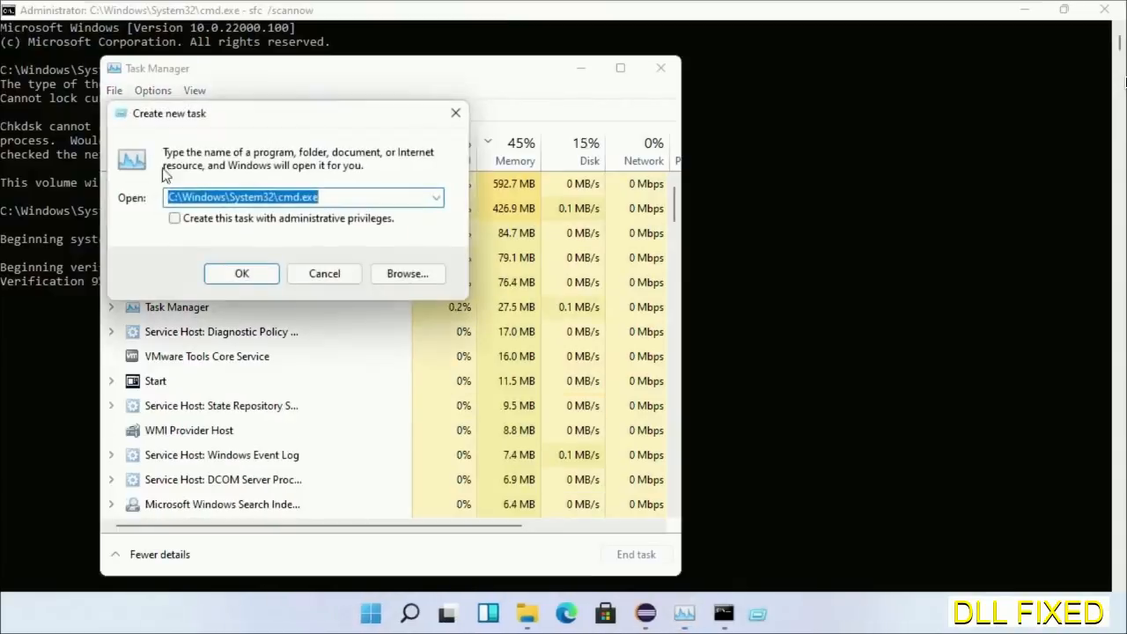
click(174, 218)
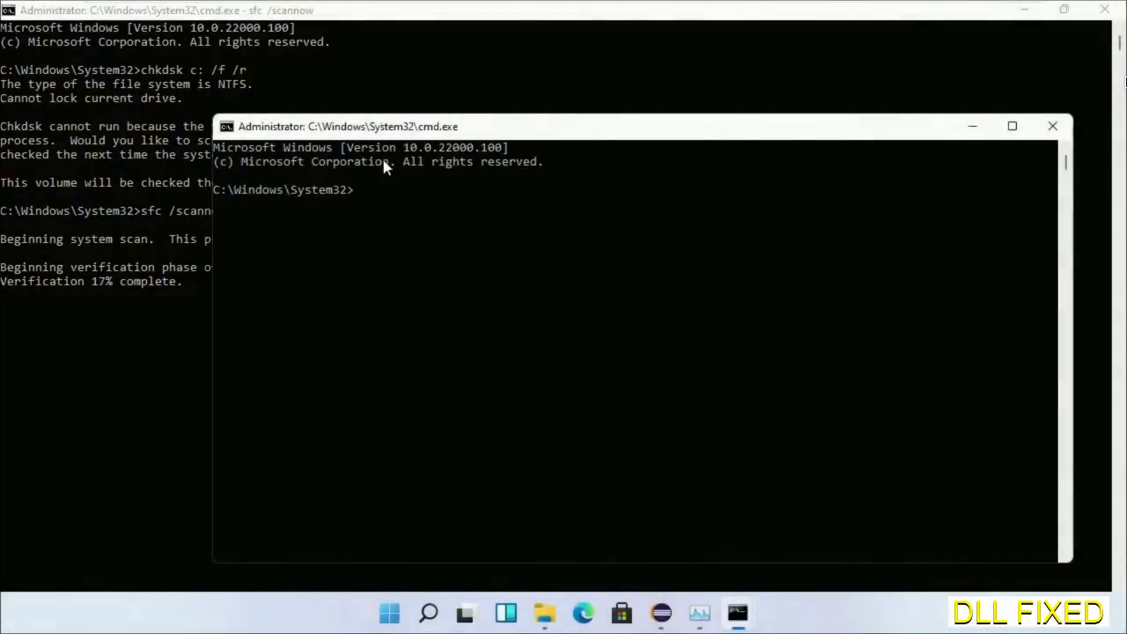
drag(348, 126, 590, 66)
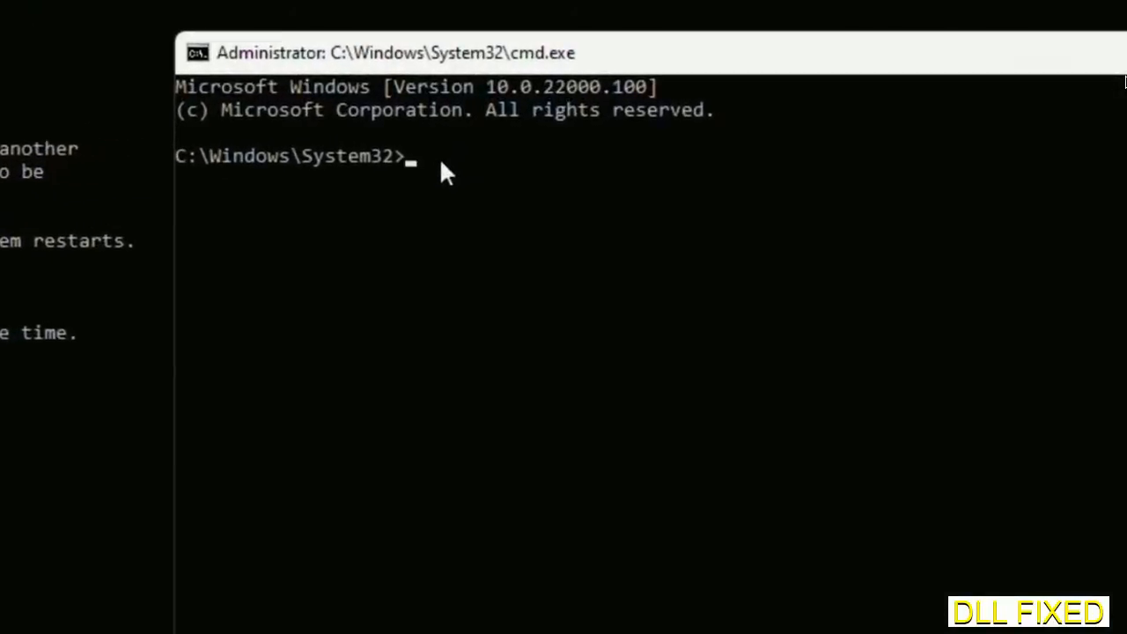
text(regsvr32 "C:\Windows\System32\myMissingDllFile.dll")
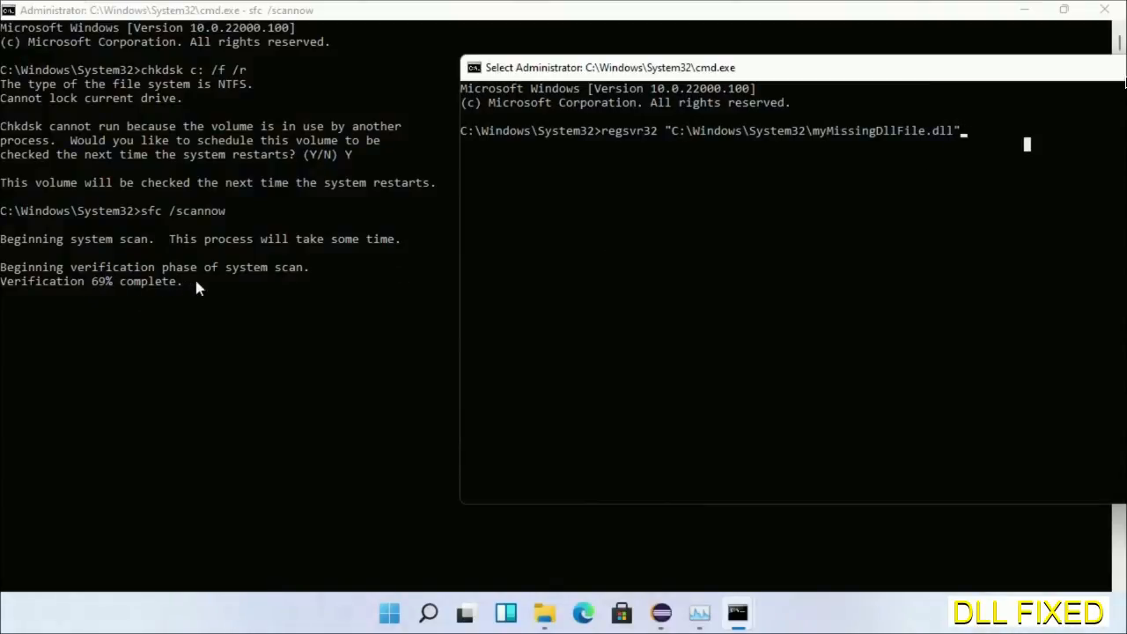
Step: Bring up the Start menu Power options to restart the PC
click(427, 613)
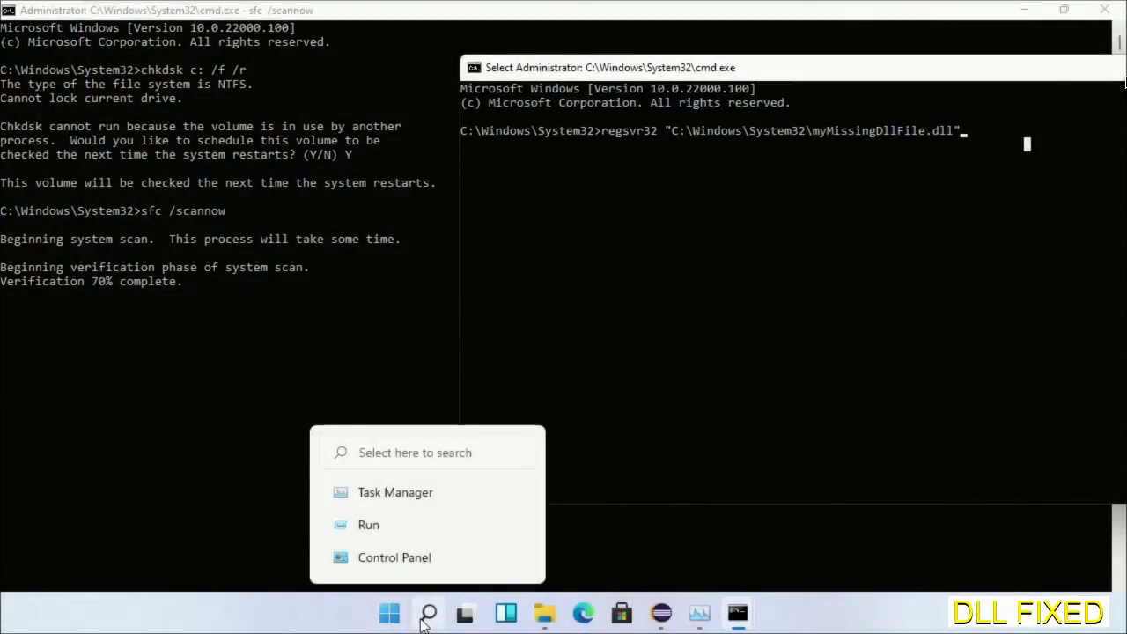
click(389, 613)
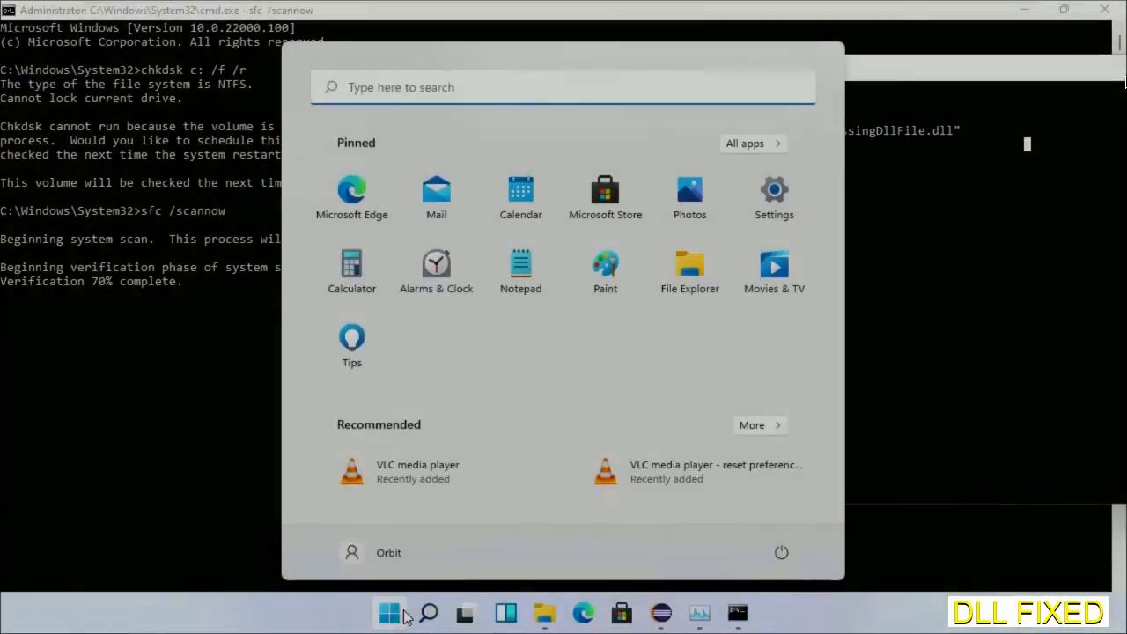
click(782, 552)
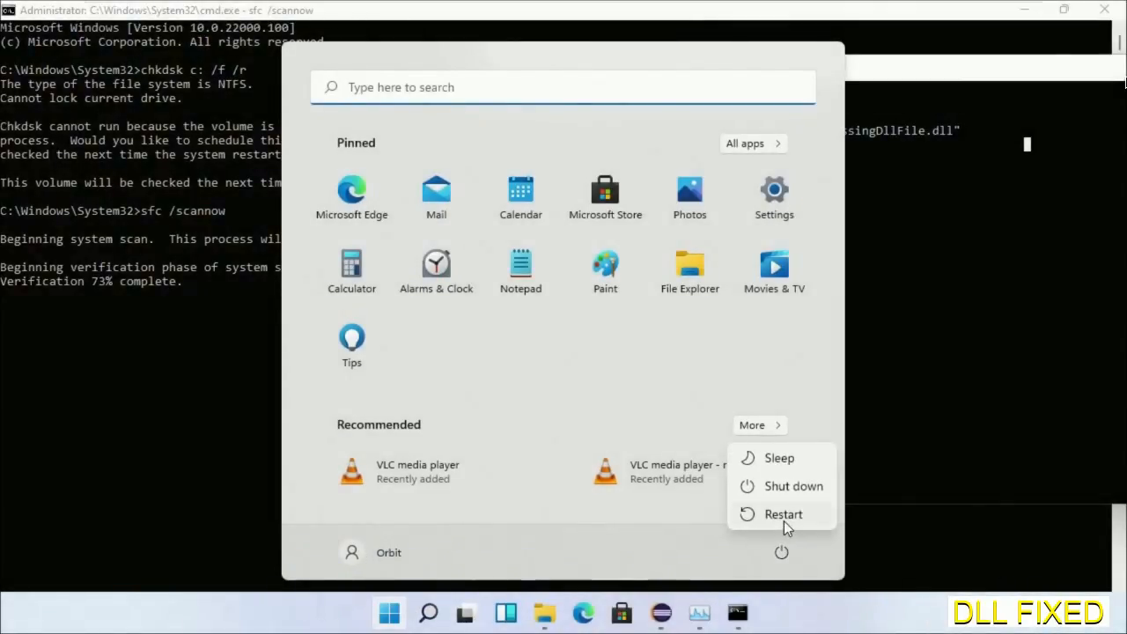